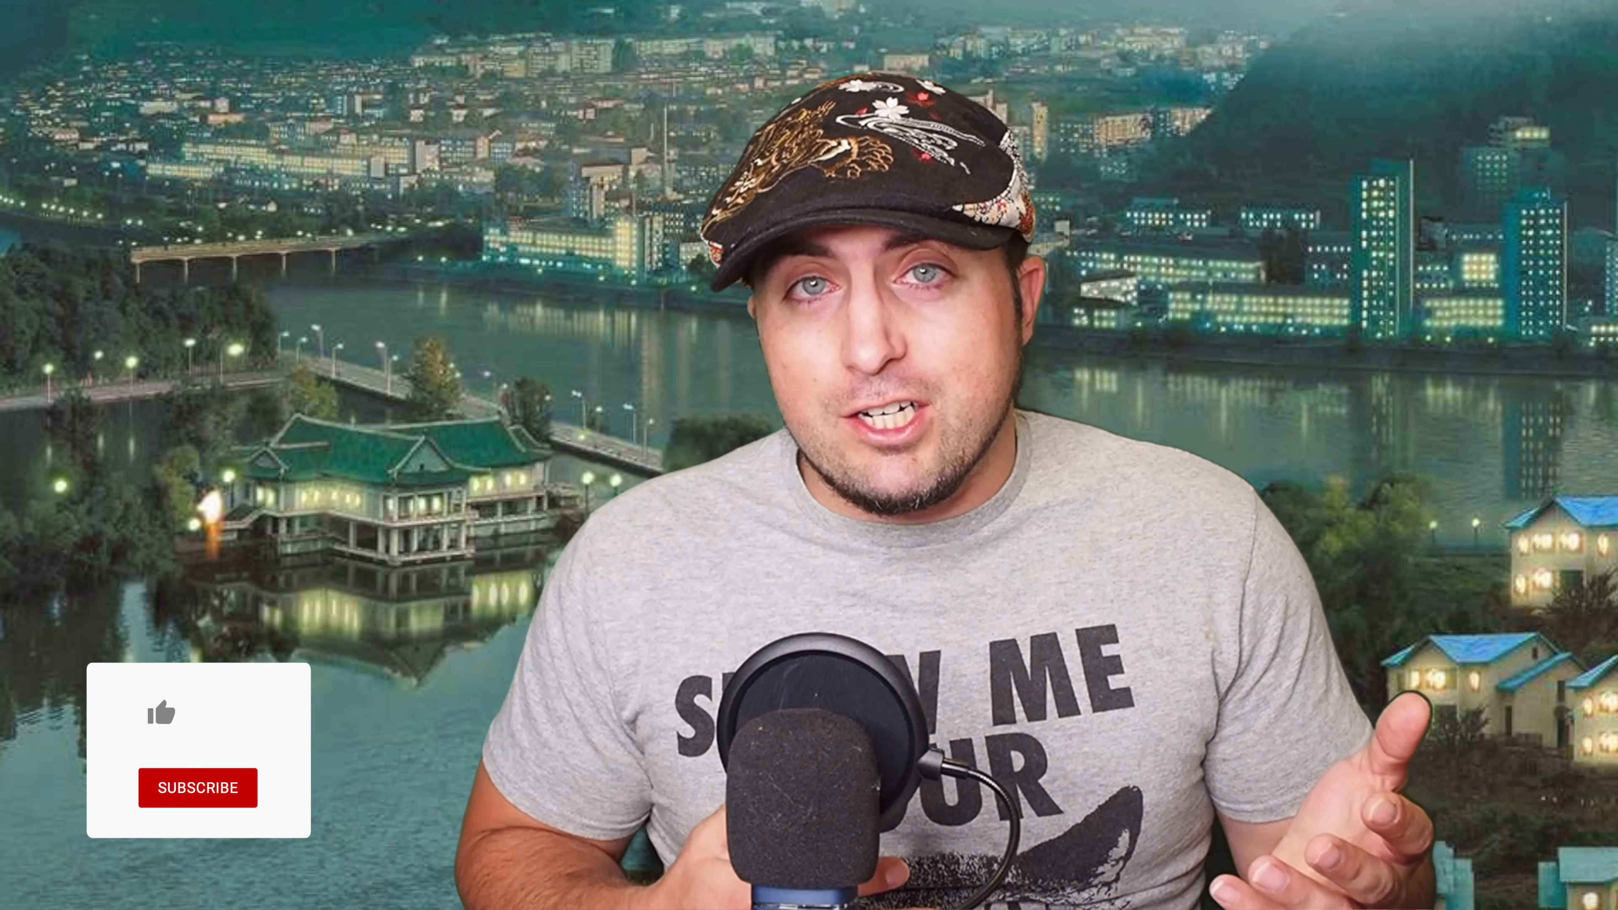
pyautogui.click(161, 713)
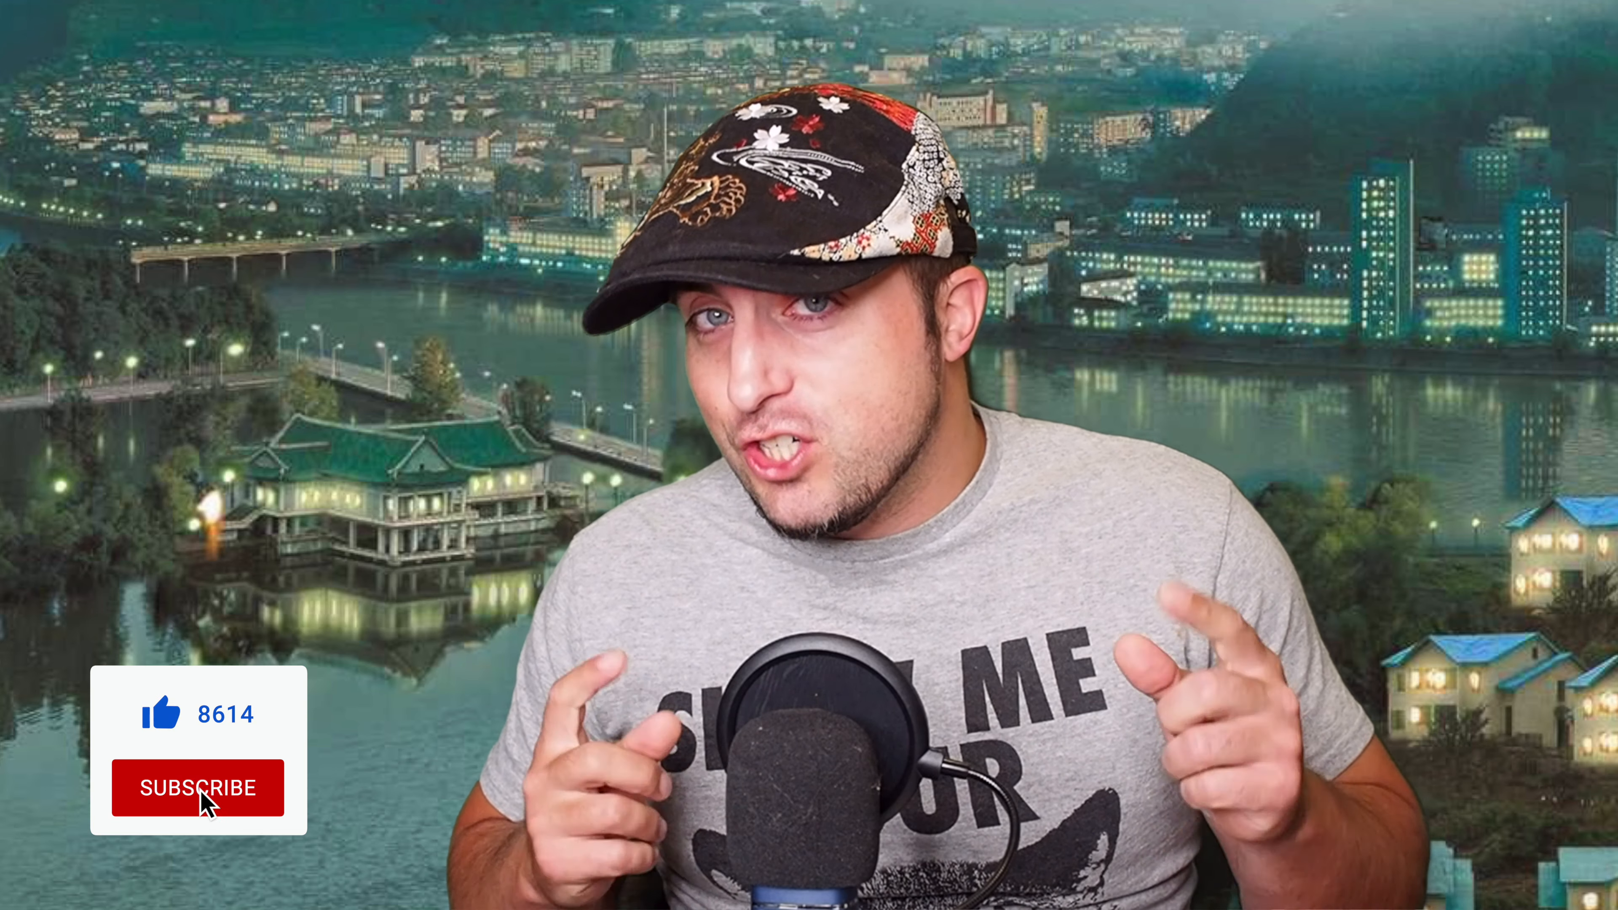
pyautogui.click(197, 787)
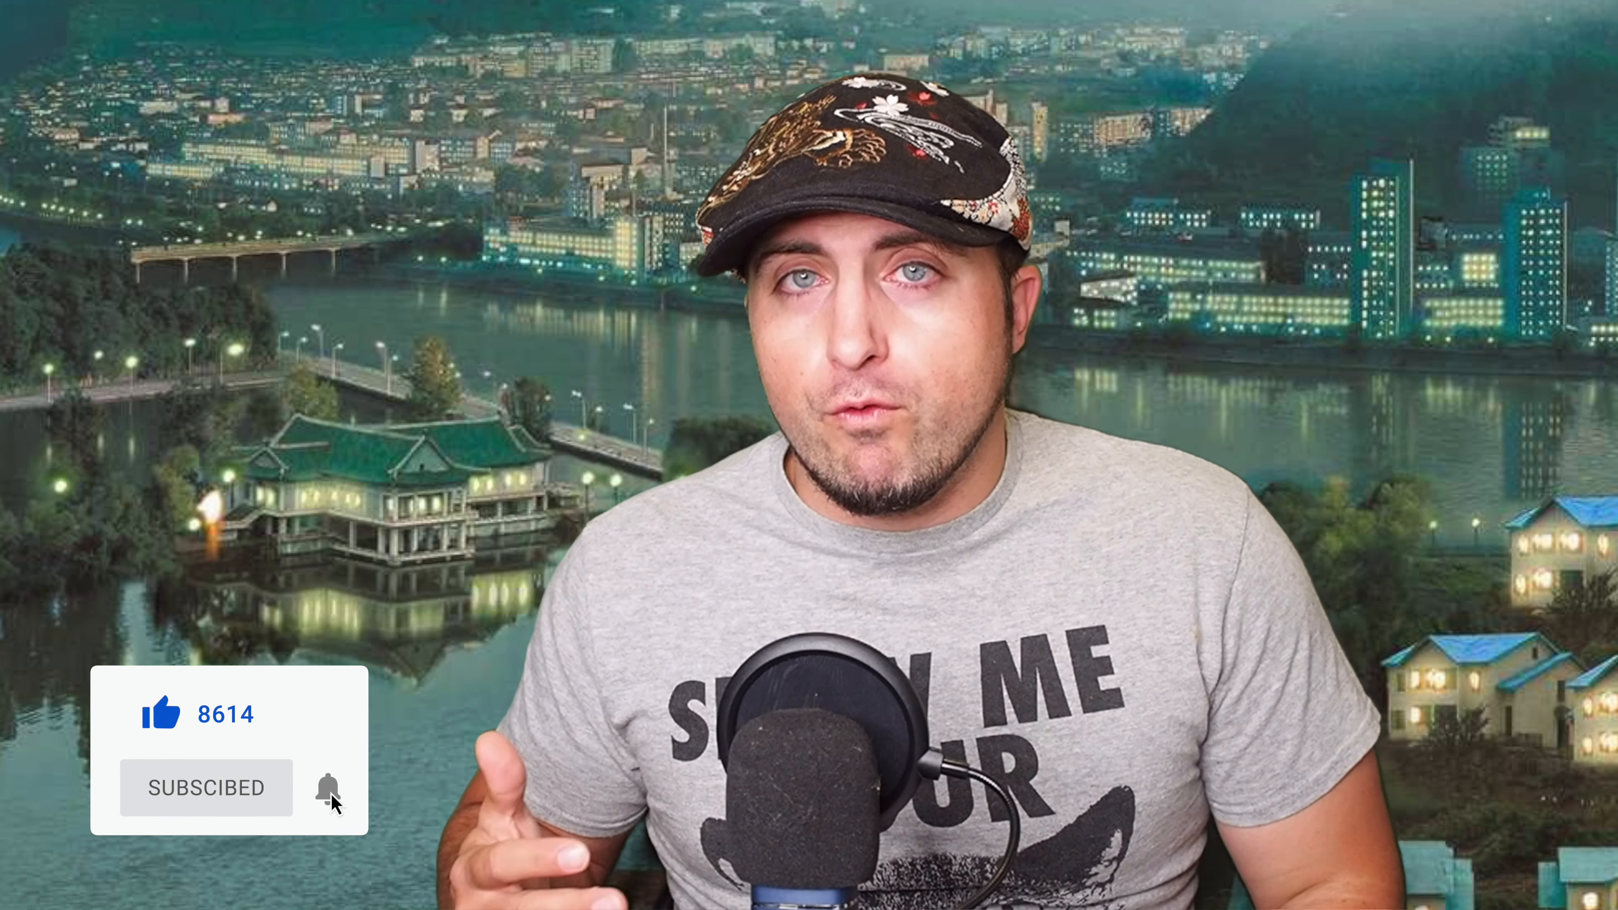